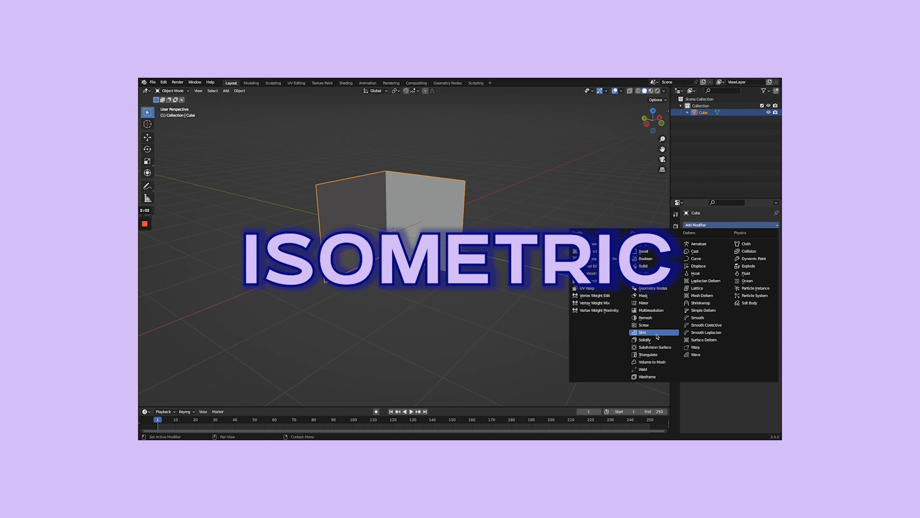
Add a modifier to the starting cube from Modifier Properties
left_click(645, 340)
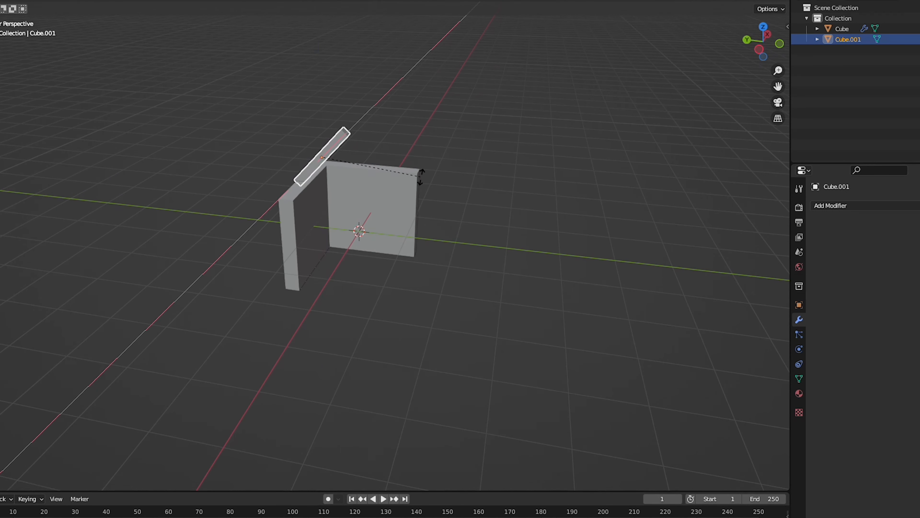
Select the duplicated second wall panel beside the first wall piece
left_click(830, 206)
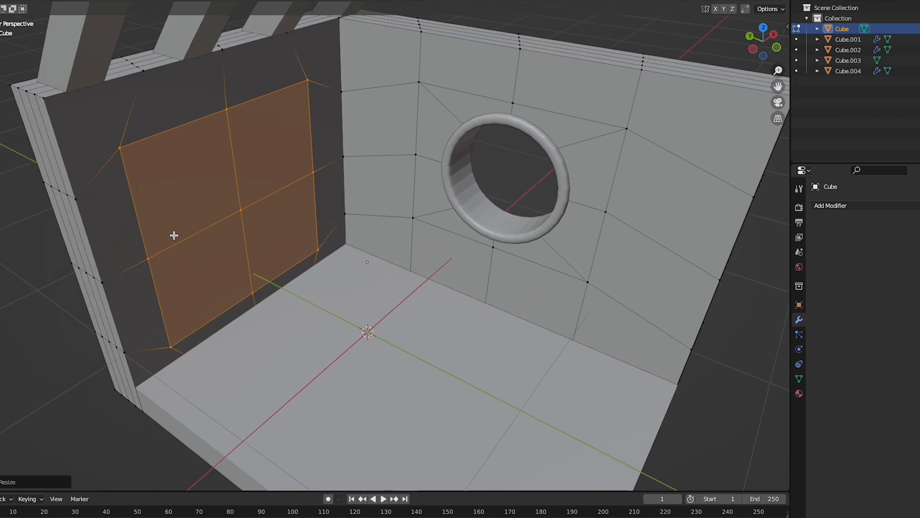
Scale the inset left-wall faces to size the round window opening
key("KP_1")
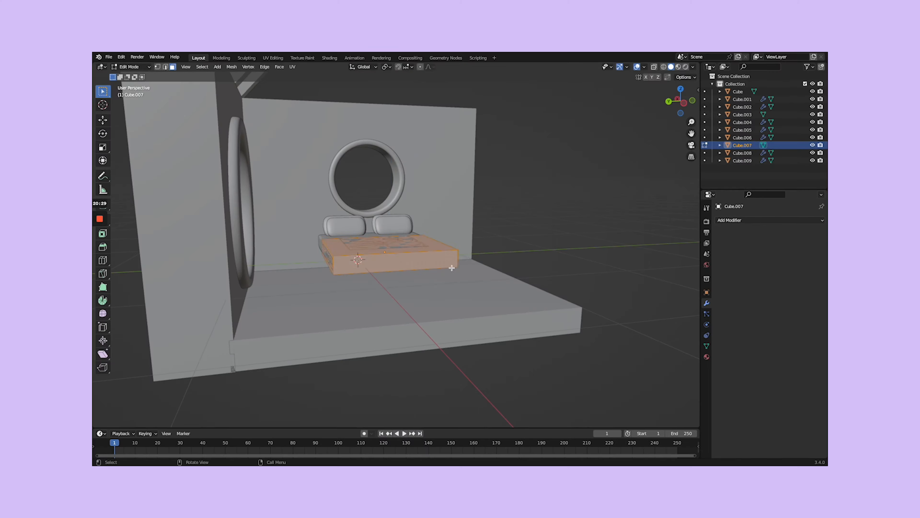
Reshape the bed mattress in Edit Mode beneath the back-wall window
left_click_drag(452, 268, 399, 254)
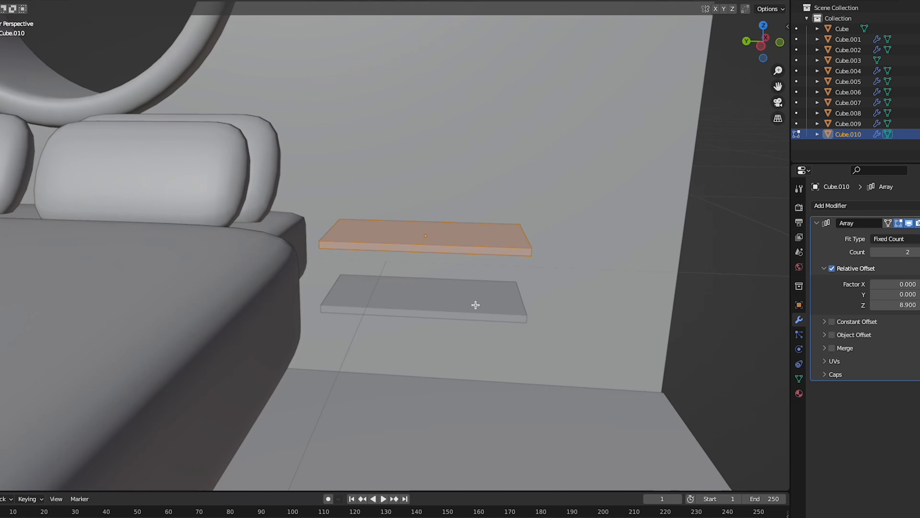
Delete half of the arrayed shelf plank mesh using Delete Edges
key("x")
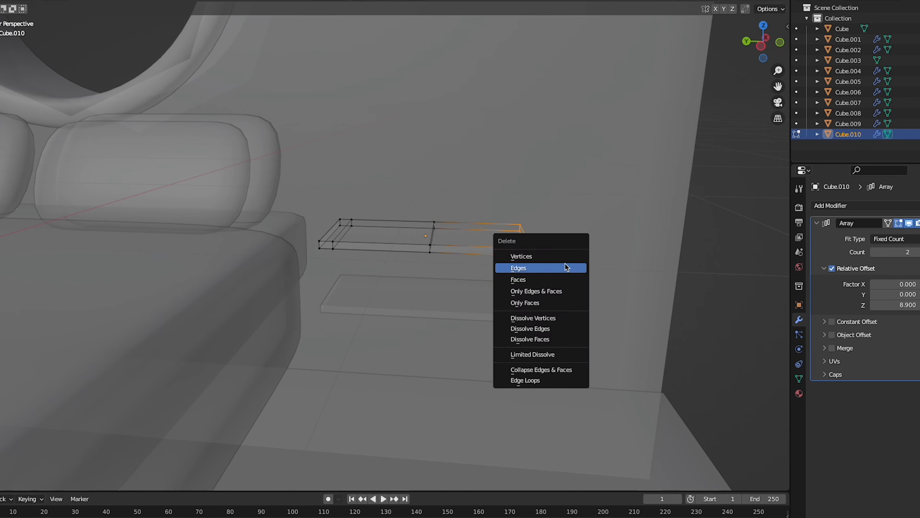
left_click(518, 268)
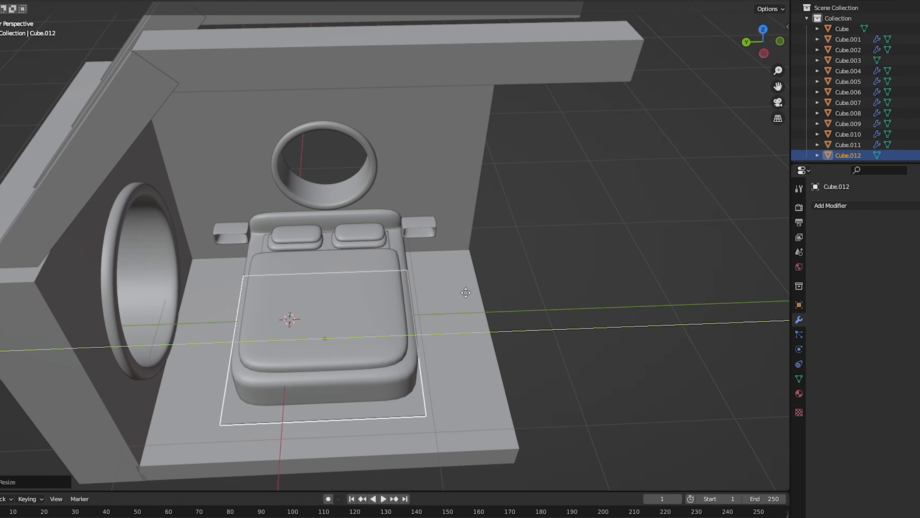
Scale the rug plane under the bed to its final size
left_click_drag(465, 293, 600, 353)
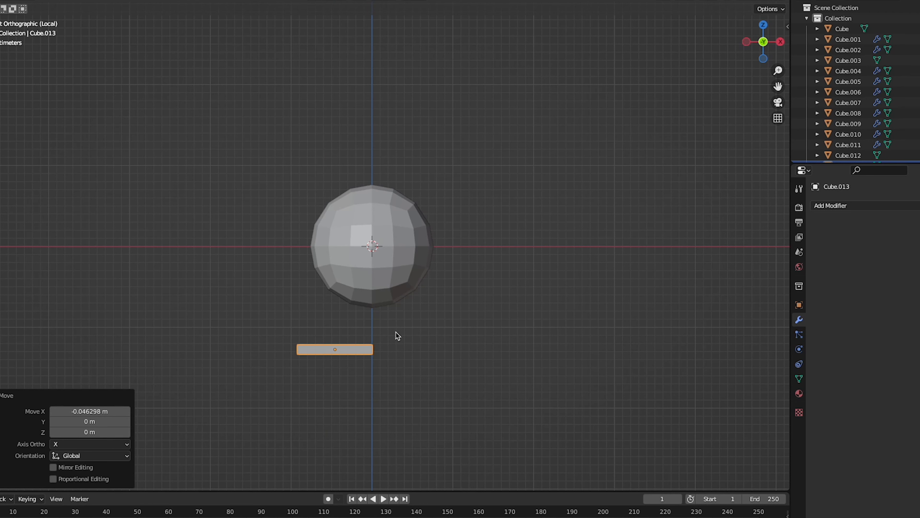
mouse_move(369, 356)
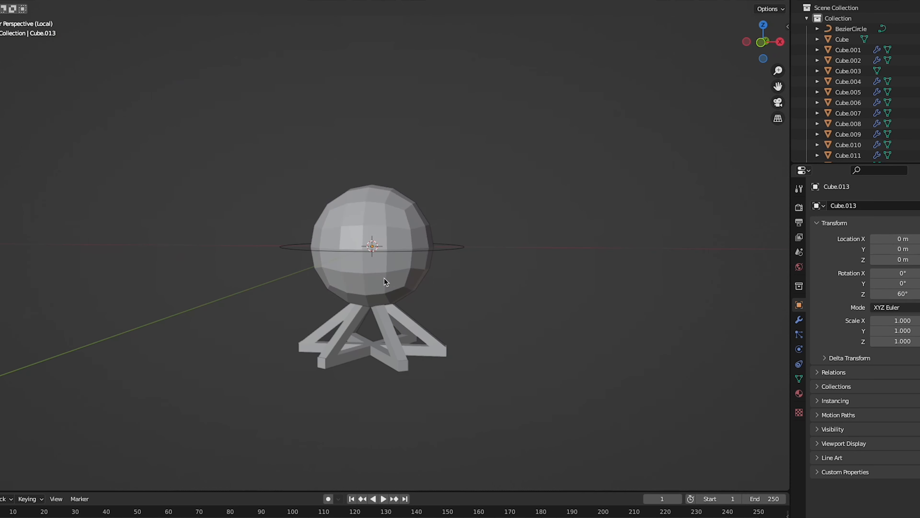
Select the Bezier circle encircling the globe lamp on its crossed base
left_click(799, 319)
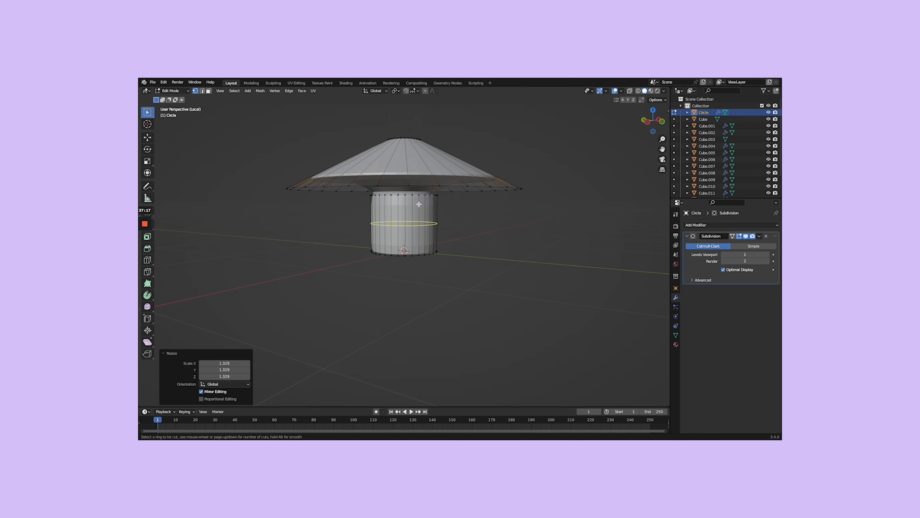
Loop cut around the second lamp's cylindrical base in Edit Mode
key("Tab")
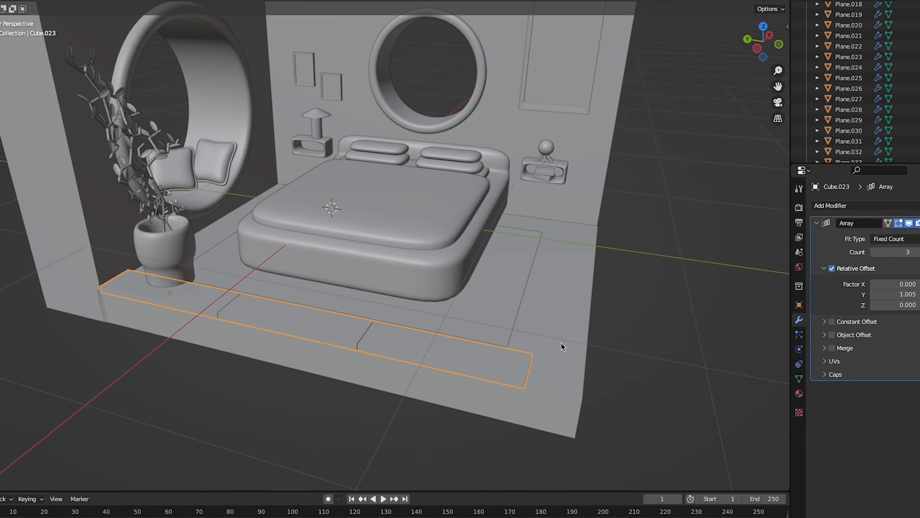
mouse_move(592, 360)
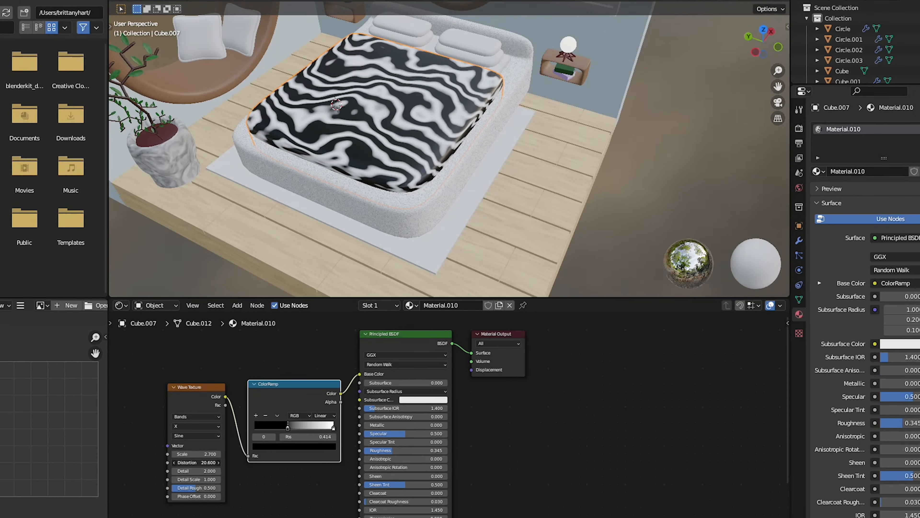
Add a Checker Texture node to the mattress material and set its purple colours
type("CHECK")
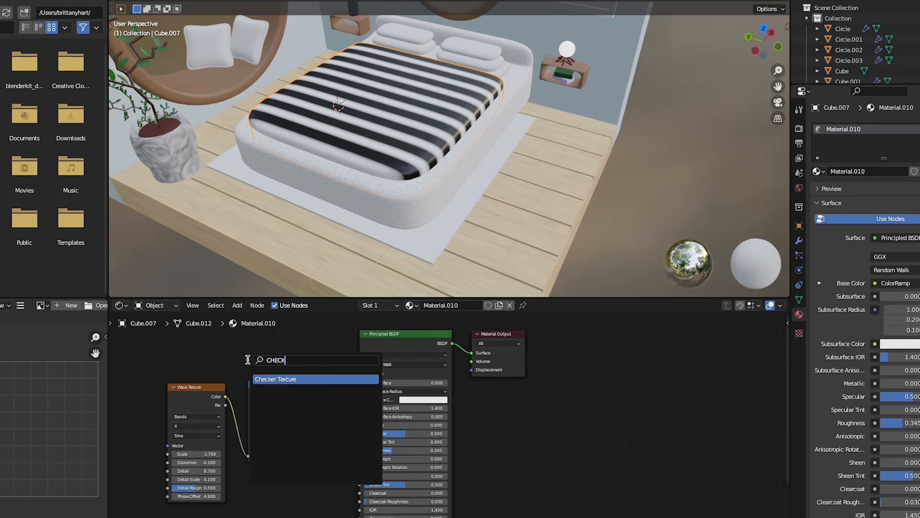
left_click(275, 378)
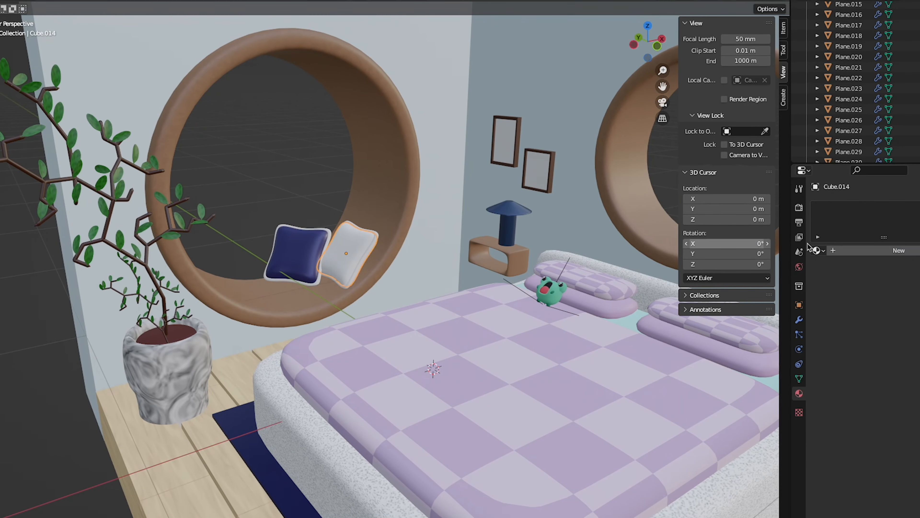
left_click(816, 250)
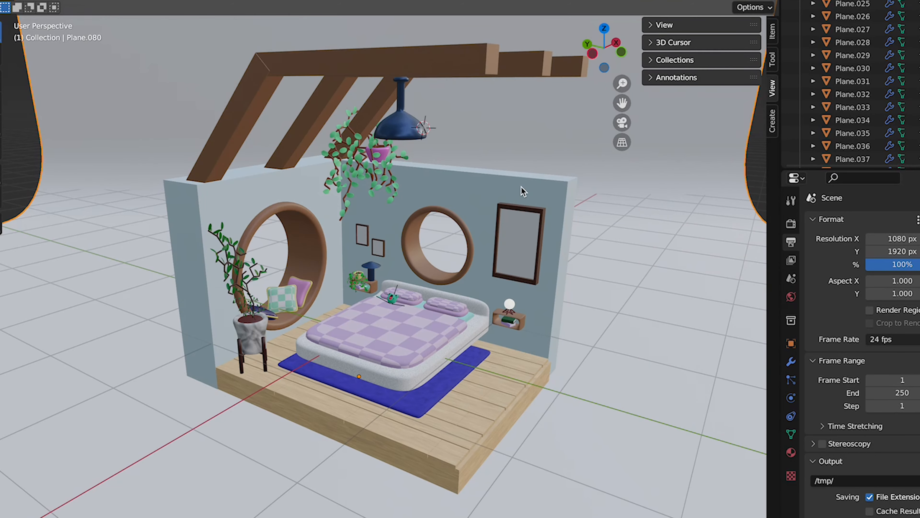
mouse_move(560, 223)
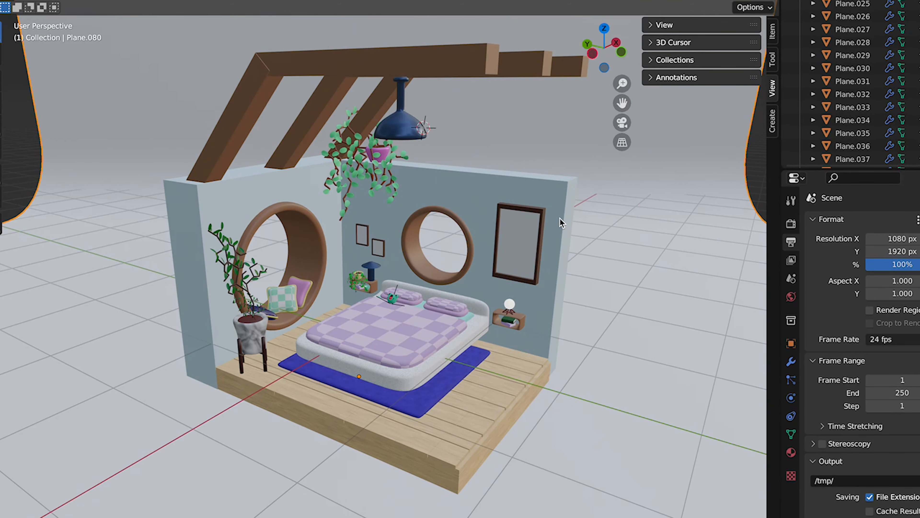
Orbit out to view the whole room with beams, hanging lamp and plant
left_click_drag(560, 222, 581, 303)
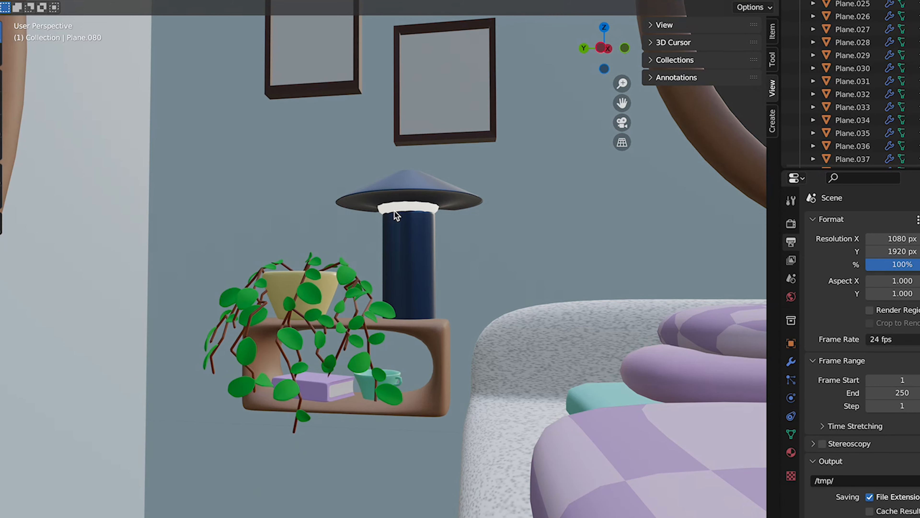
Orbit the view above the checkered bed to inspect the bedside shelf props
left_click_drag(393, 214, 249, 346)
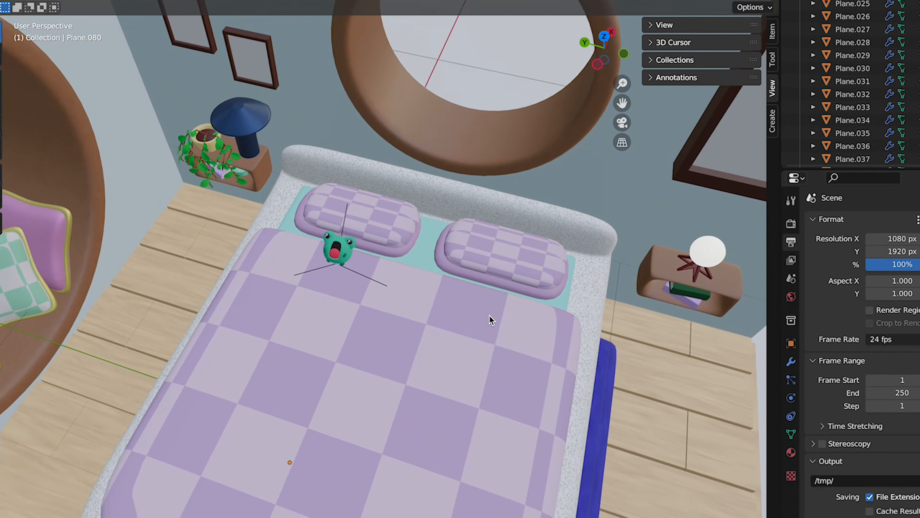
left_click_drag(491, 320, 557, 226)
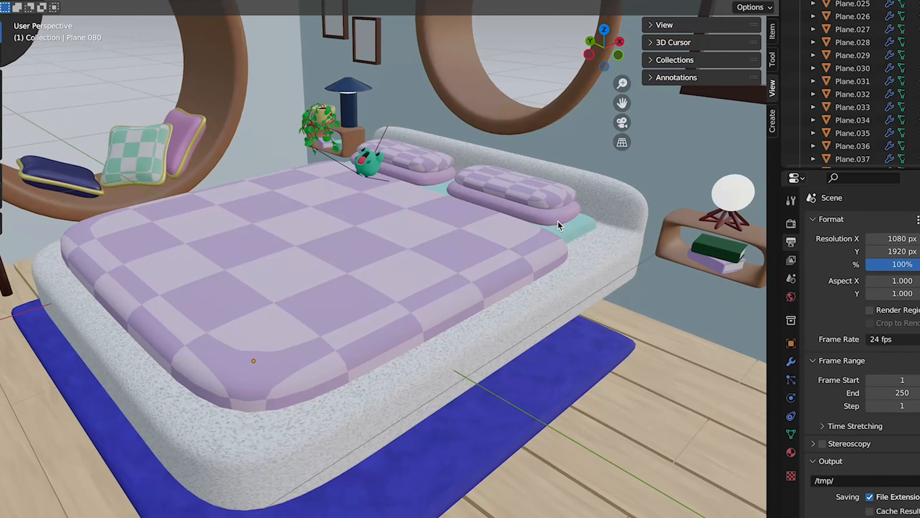